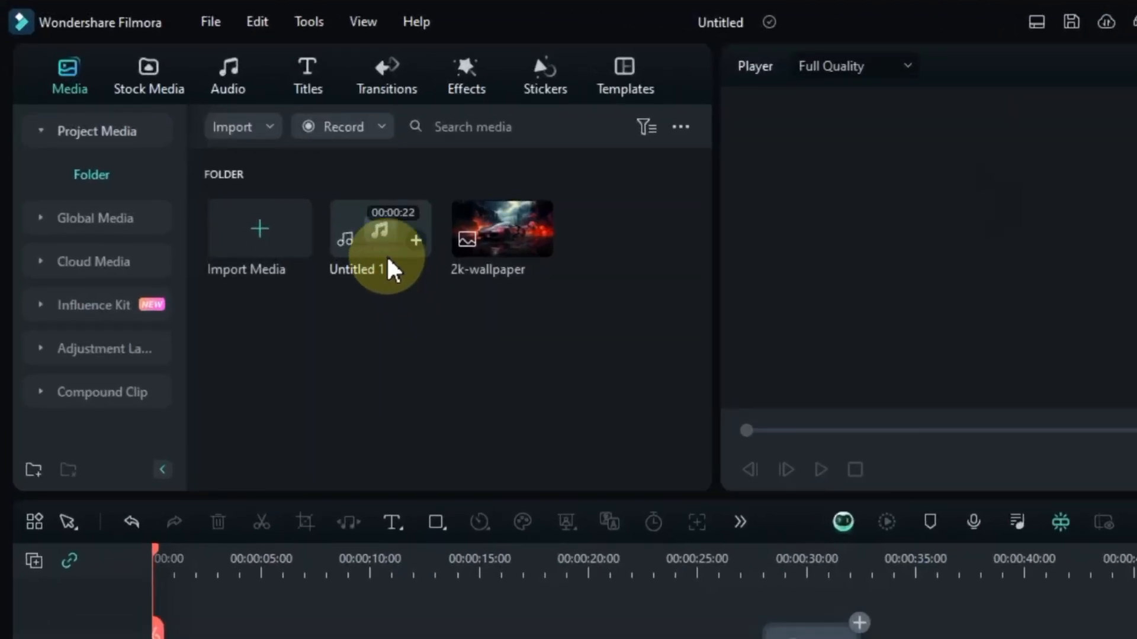
# Add the Untitled 1 music clip to the timeline's audio track.
pyautogui.click(416, 240)
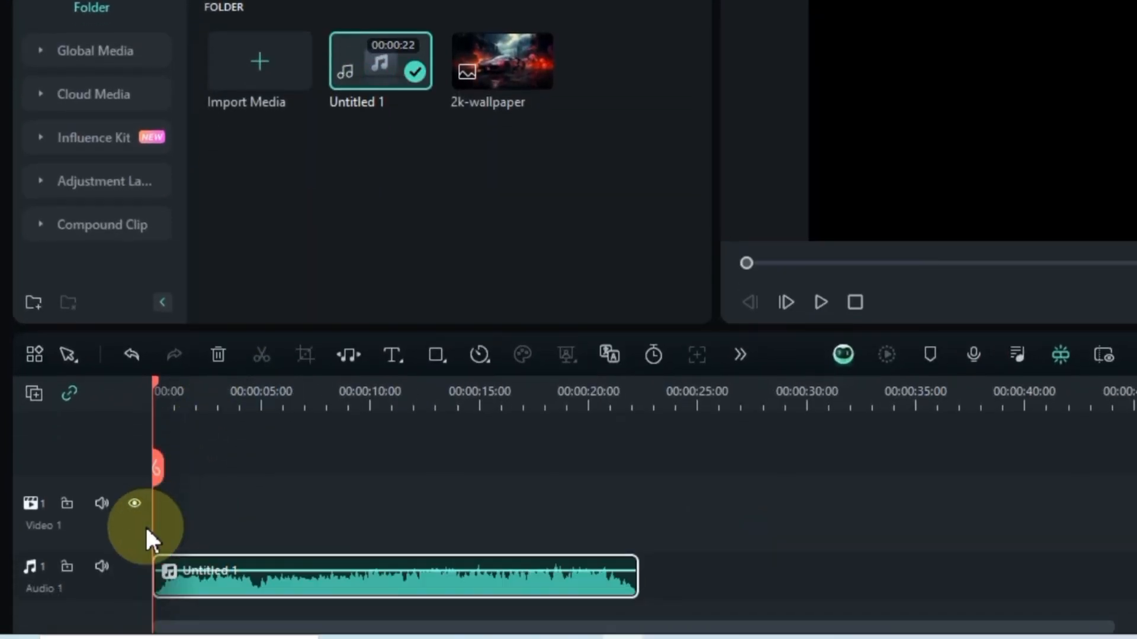
pyautogui.click(820, 303)
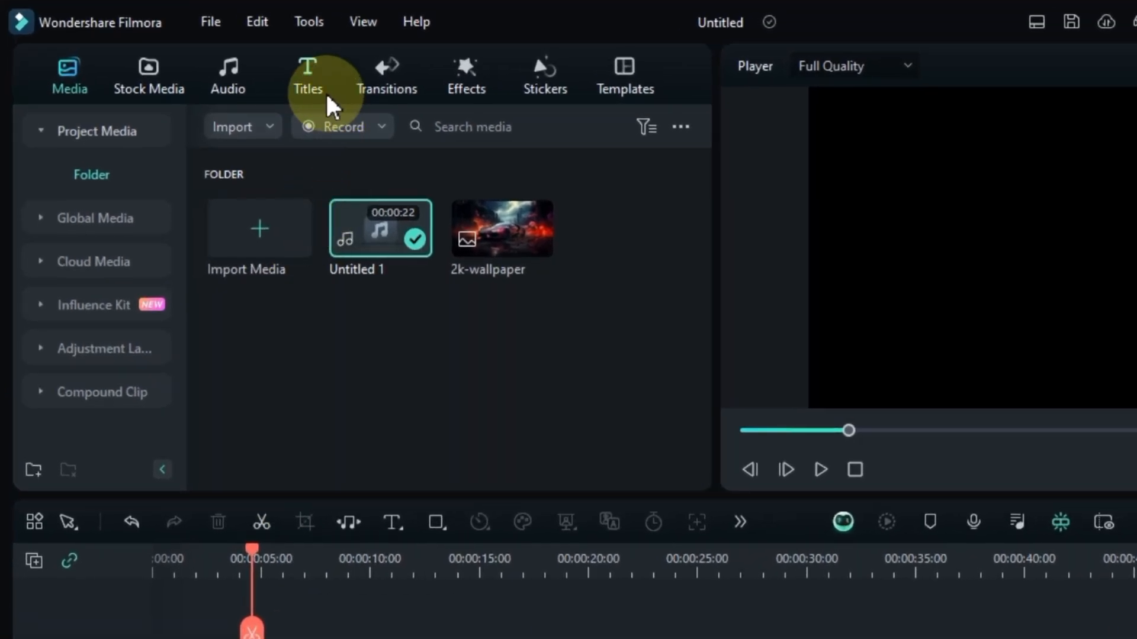
# Browse Audio Driven Text titles, previewing Colorshift, Turbulence and POP, and add Audio Driven POP.
pyautogui.click(307, 75)
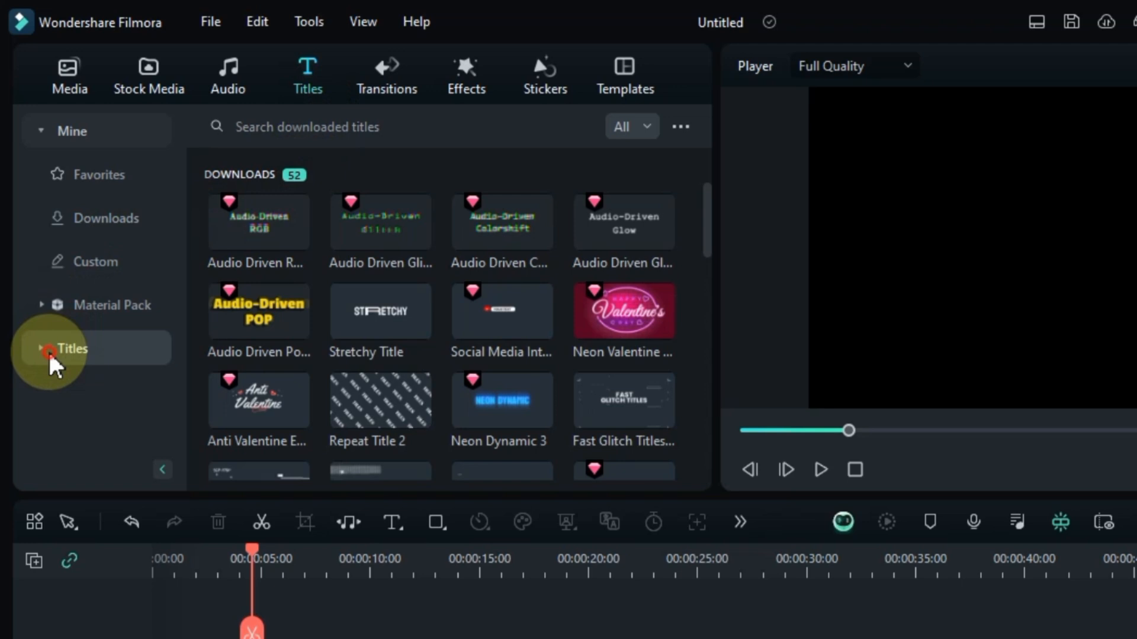
pyautogui.click(69, 349)
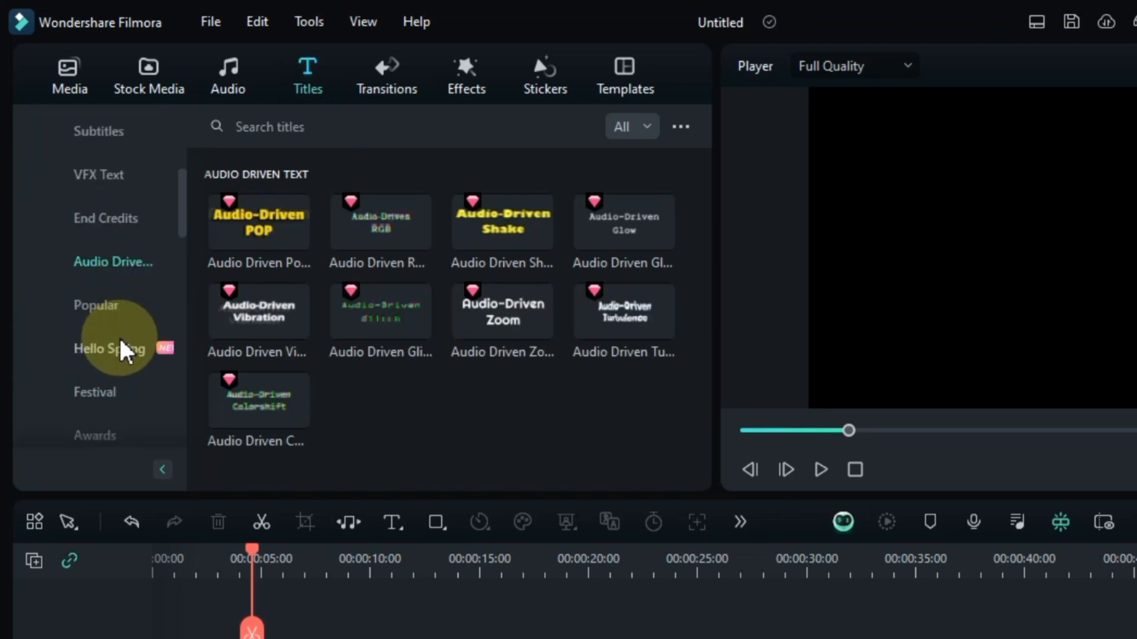
pyautogui.moveTo(510, 232)
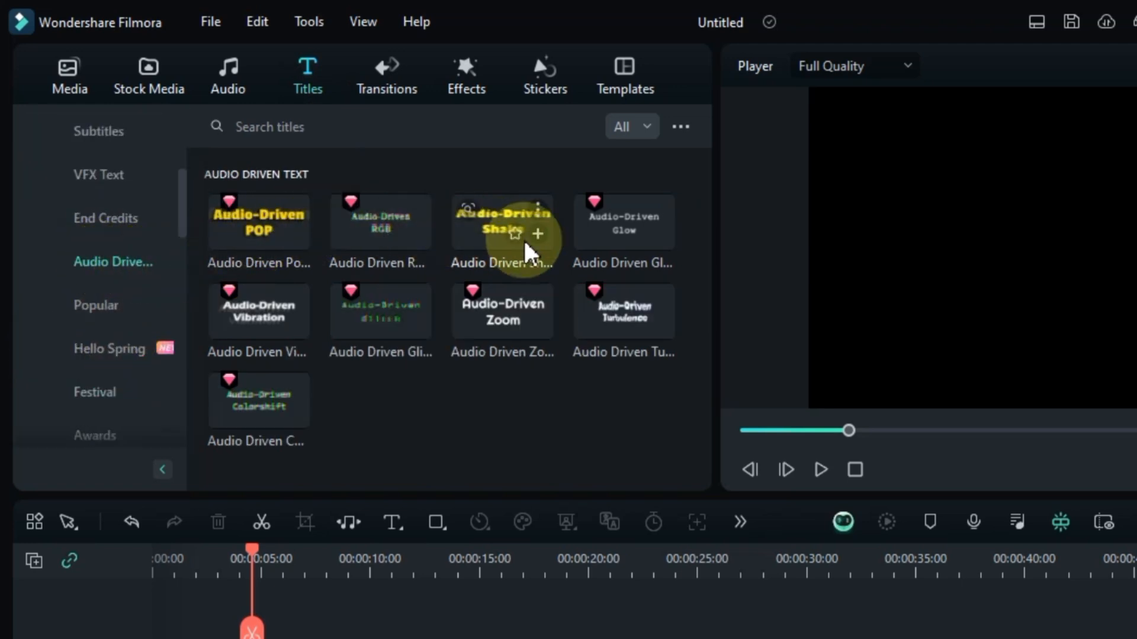
pyautogui.moveTo(254, 319)
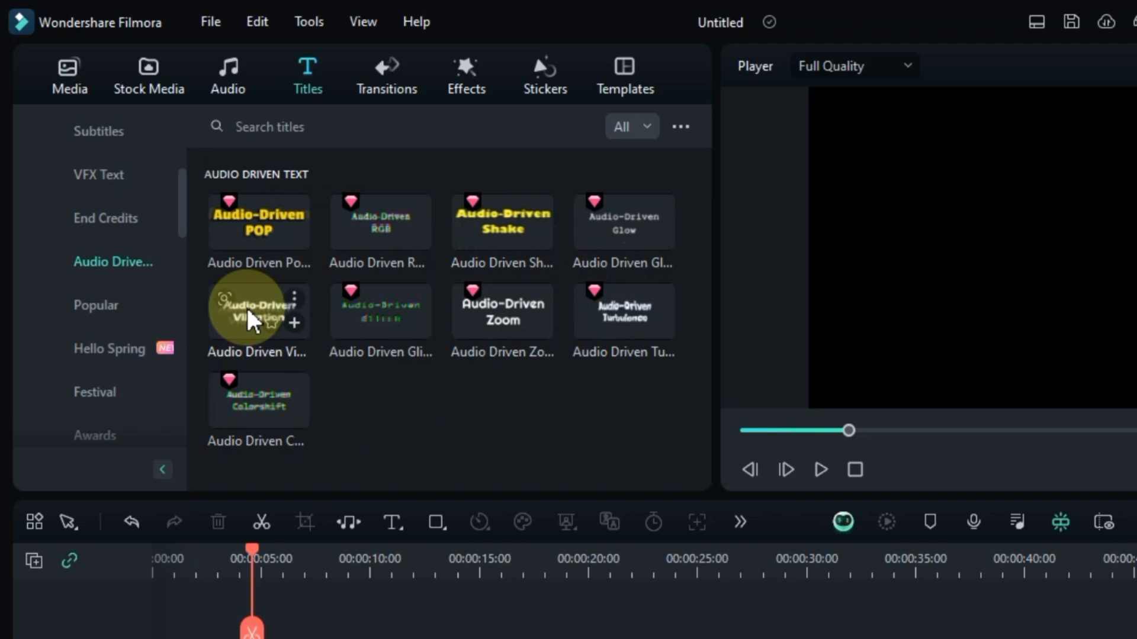
pyautogui.moveTo(249, 246)
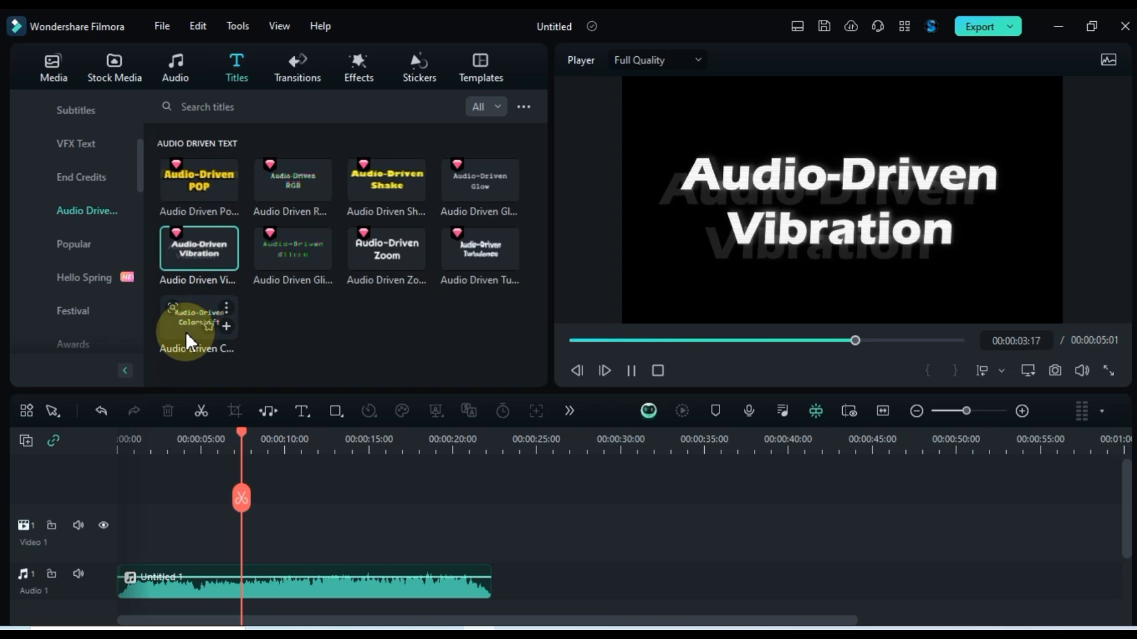
pyautogui.click(657, 370)
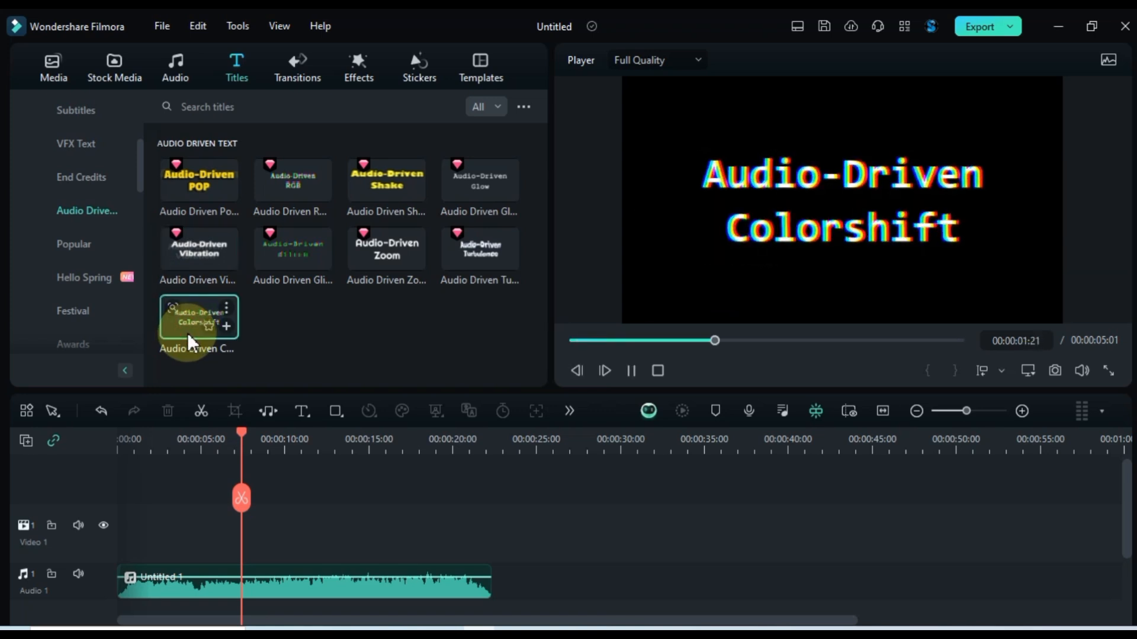
pyautogui.click(479, 247)
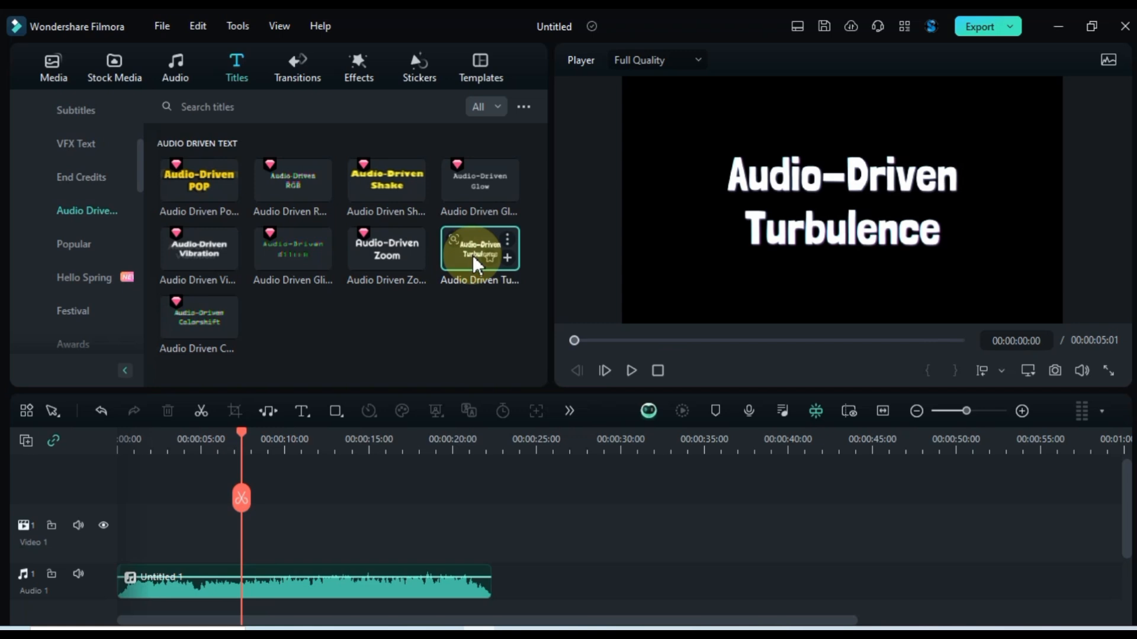
pyautogui.click(630, 370)
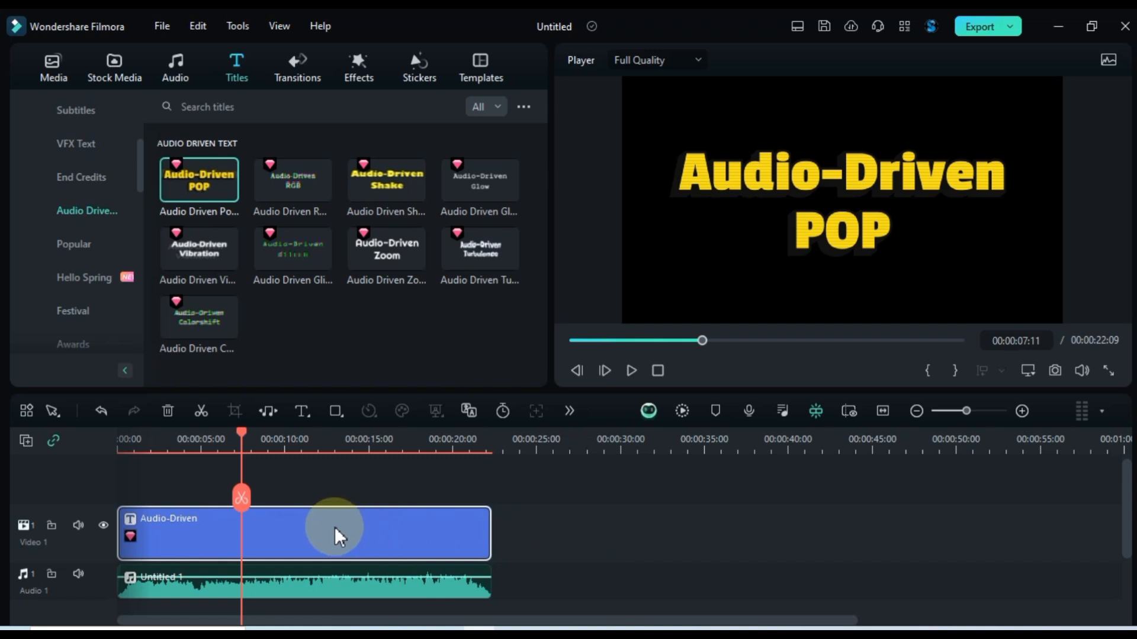
# Play the POP title over the music and bring up its text settings for editing.
pyautogui.click(630, 370)
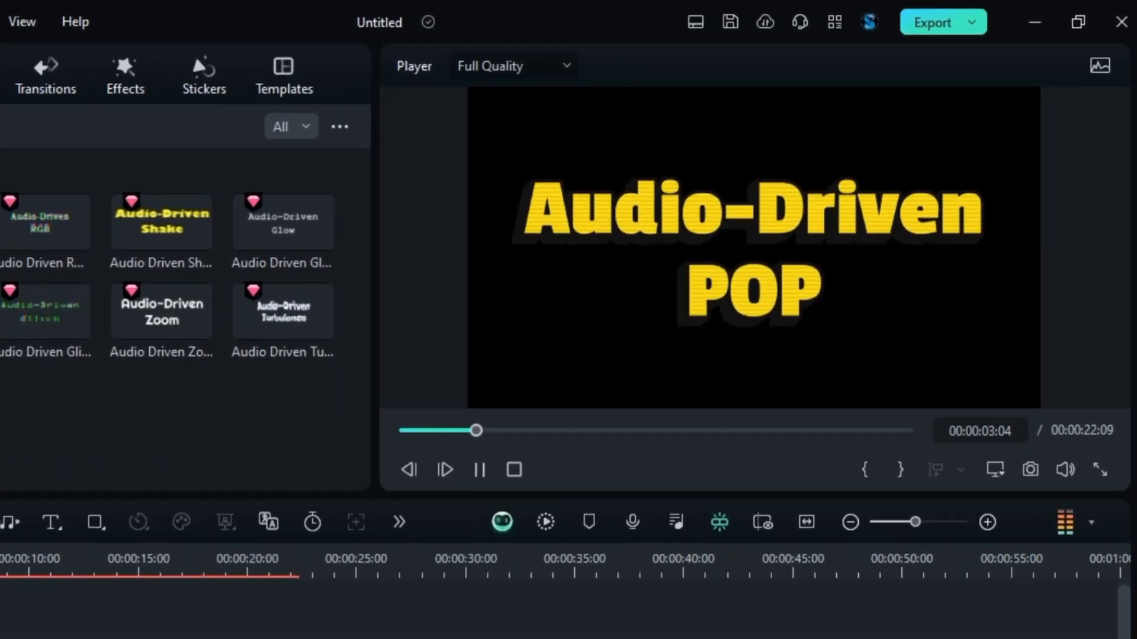
pyautogui.click(478, 469)
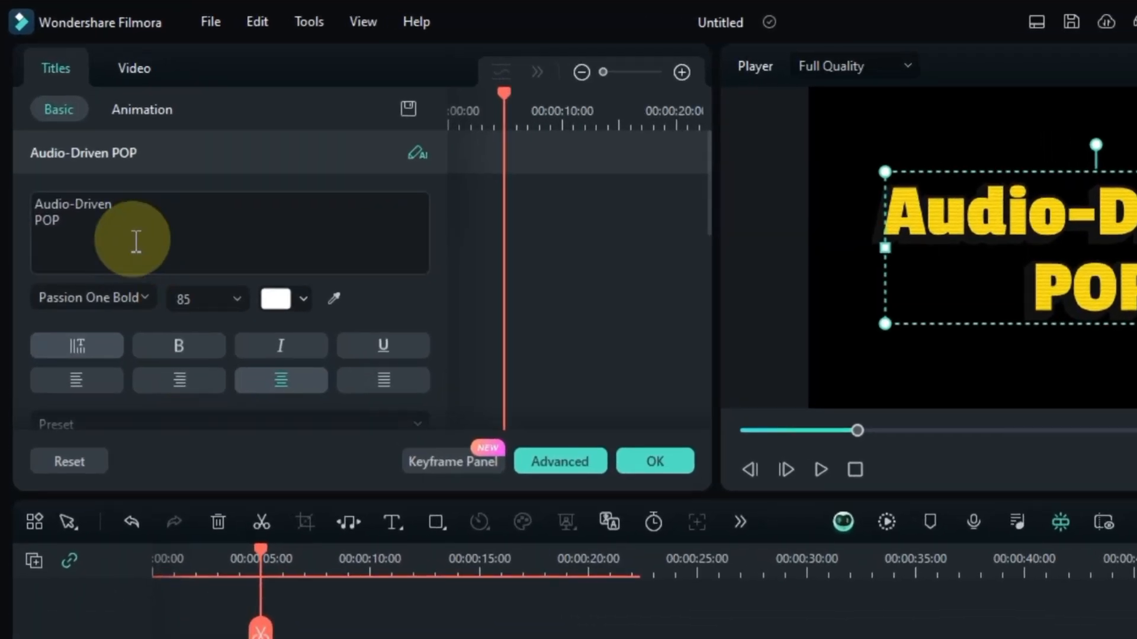
# Make the title read I'M SO LONELY in the Maytra font at size 18.
pyautogui.click(90, 298)
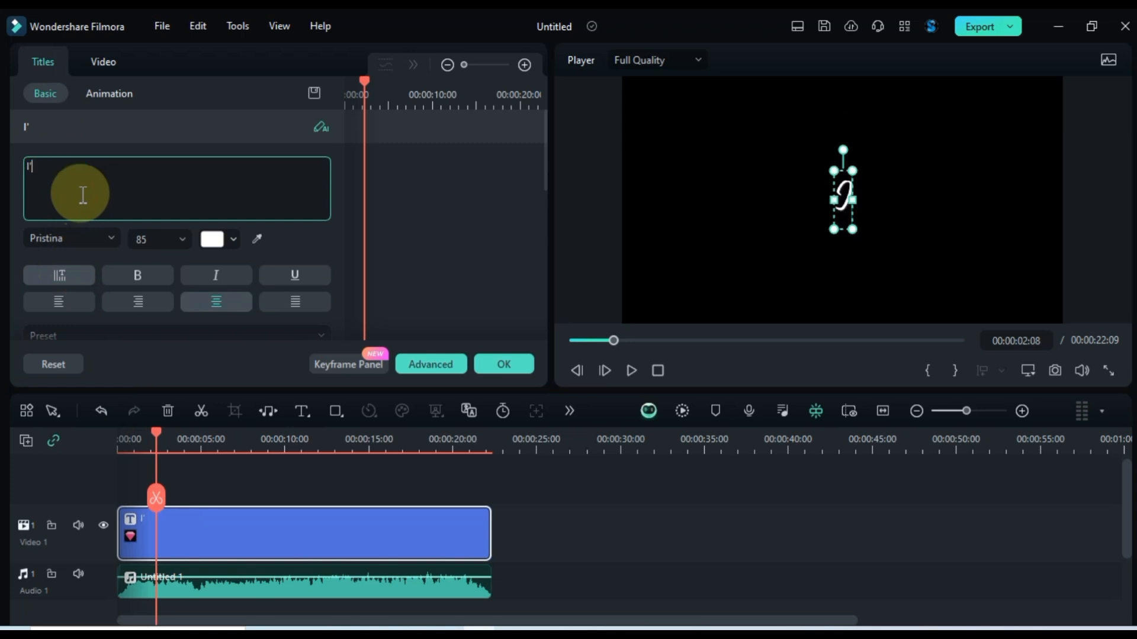
pyautogui.write("I'M SO LONELY")
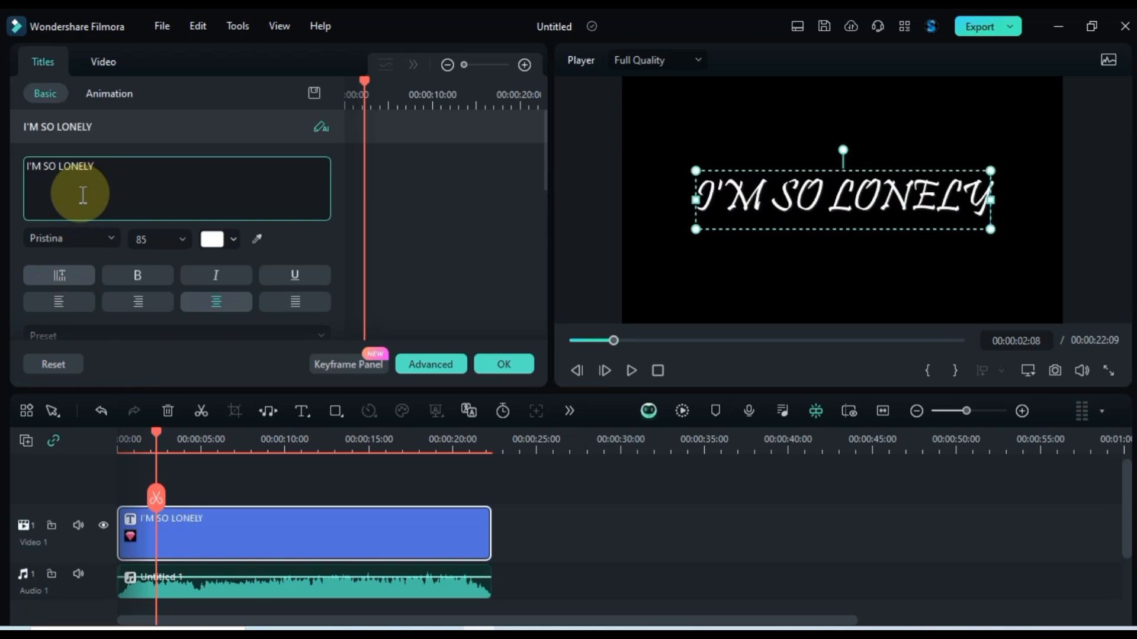
pyautogui.click(70, 239)
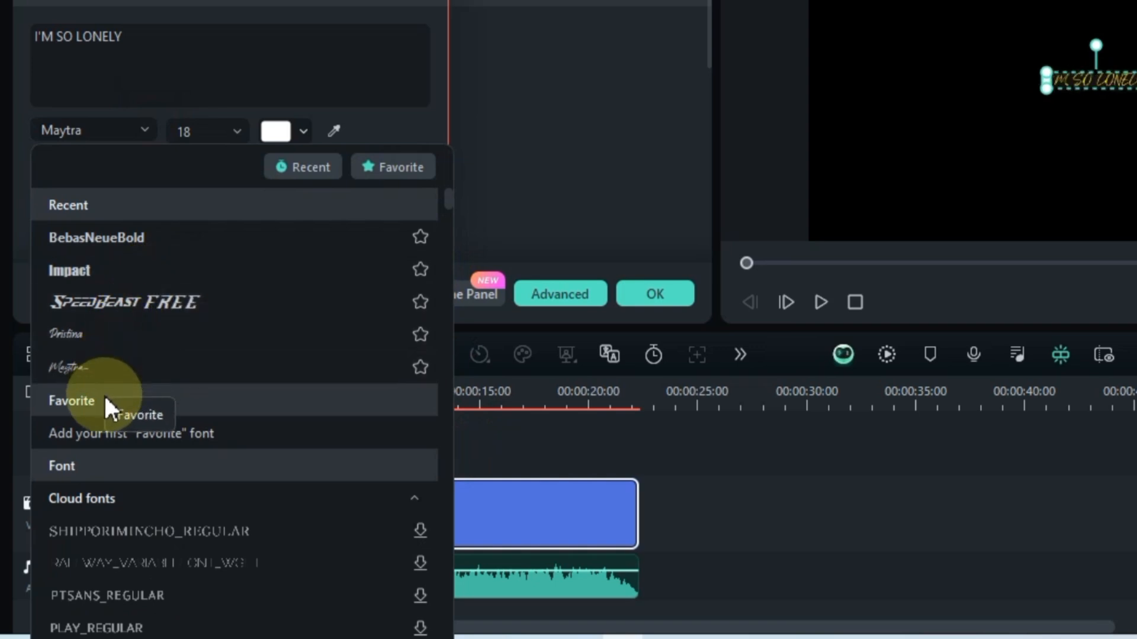
pyautogui.moveTo(117, 377)
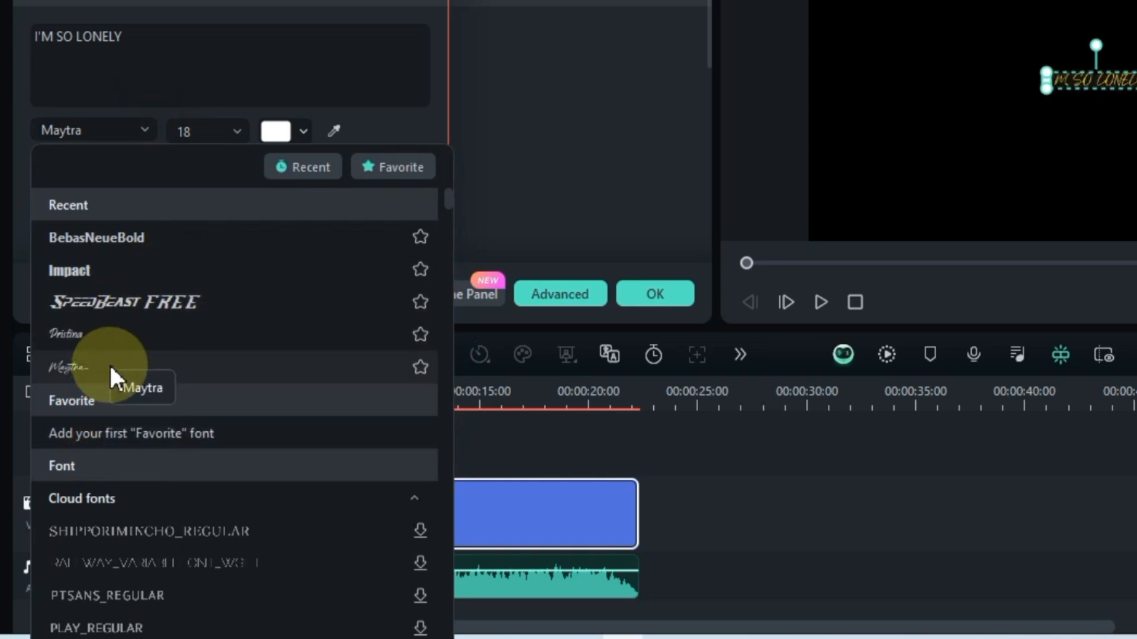
pyautogui.click(73, 365)
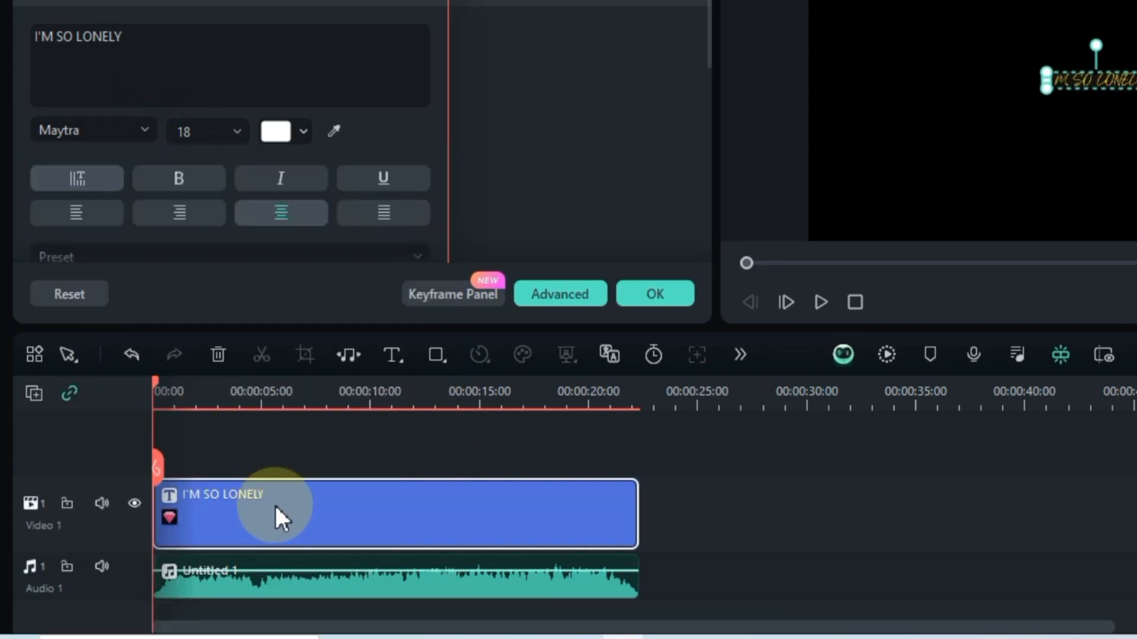
pyautogui.moveTo(217, 132)
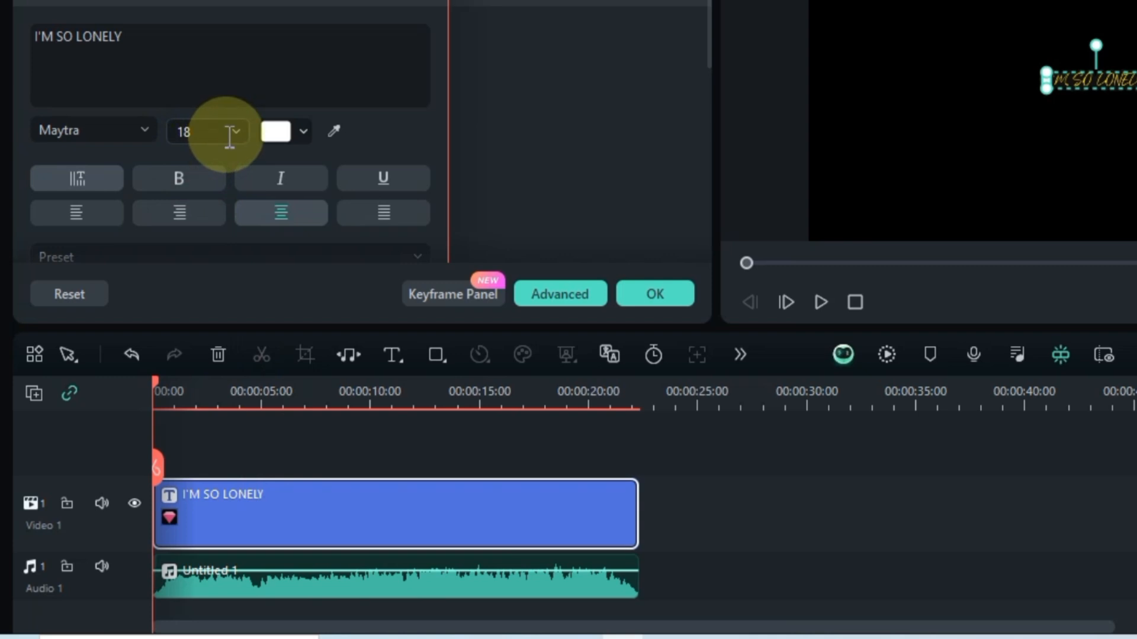
pyautogui.tripleClick(185, 131)
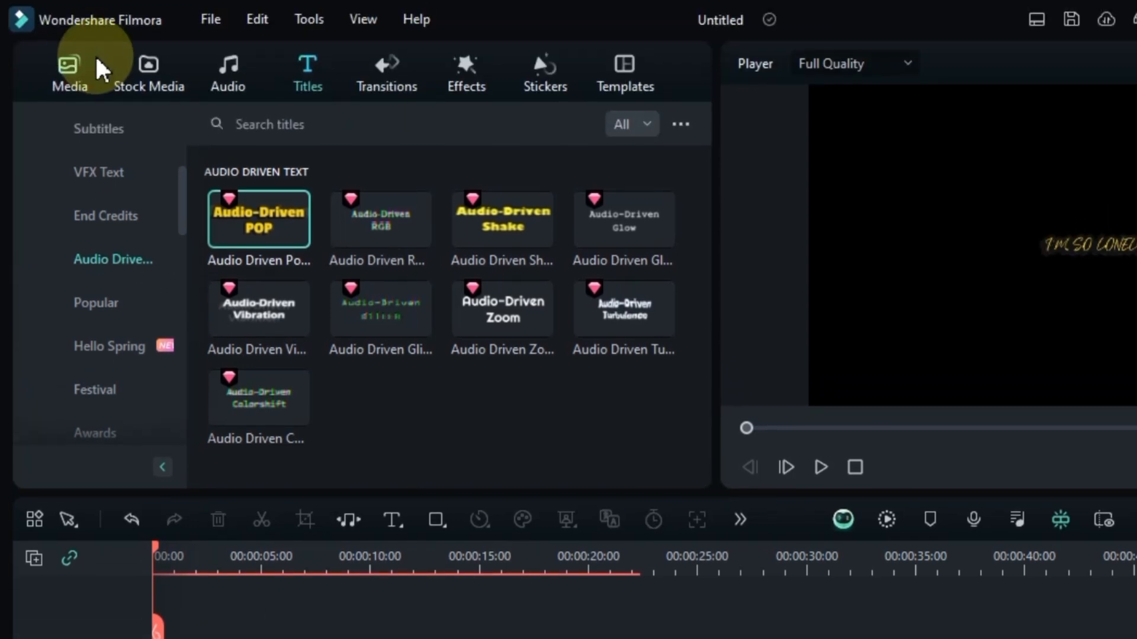
# Place the 2k-wallpaper car image on the timeline beneath the title.
pyautogui.click(68, 72)
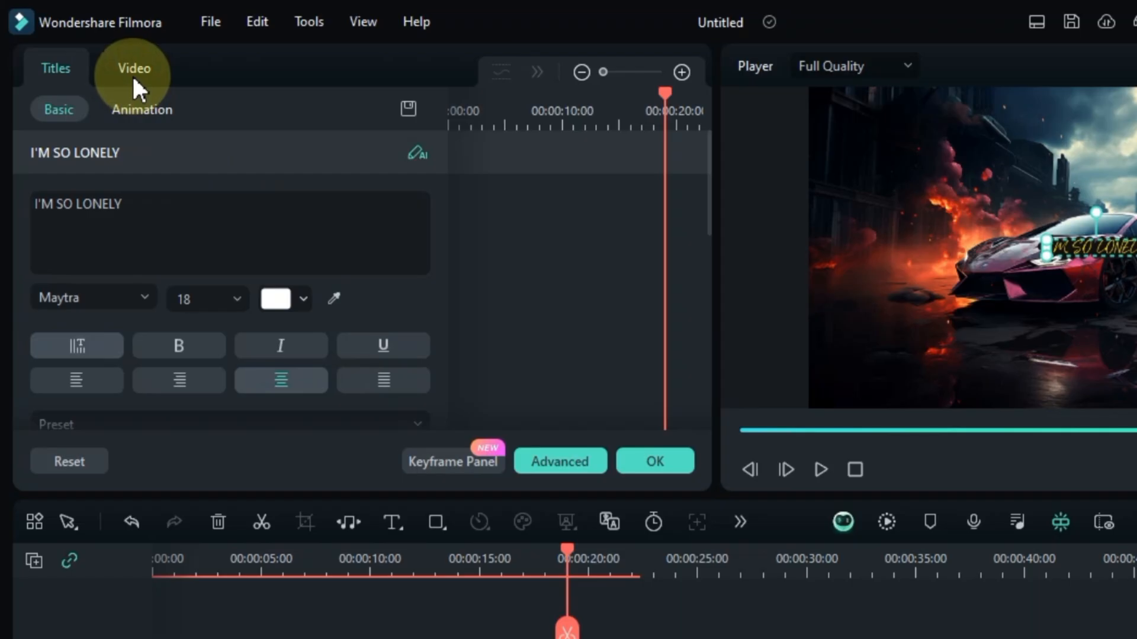
# Lower the title's Transform position below the car and choose a Compositing blend mode.
pyautogui.click(133, 68)
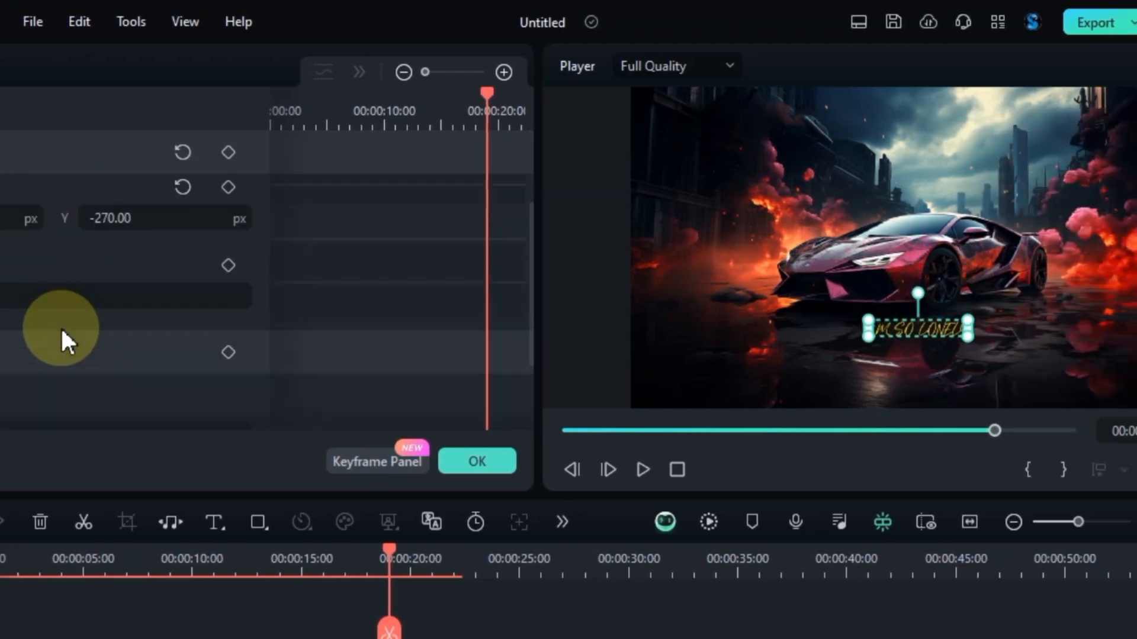
pyautogui.click(229, 318)
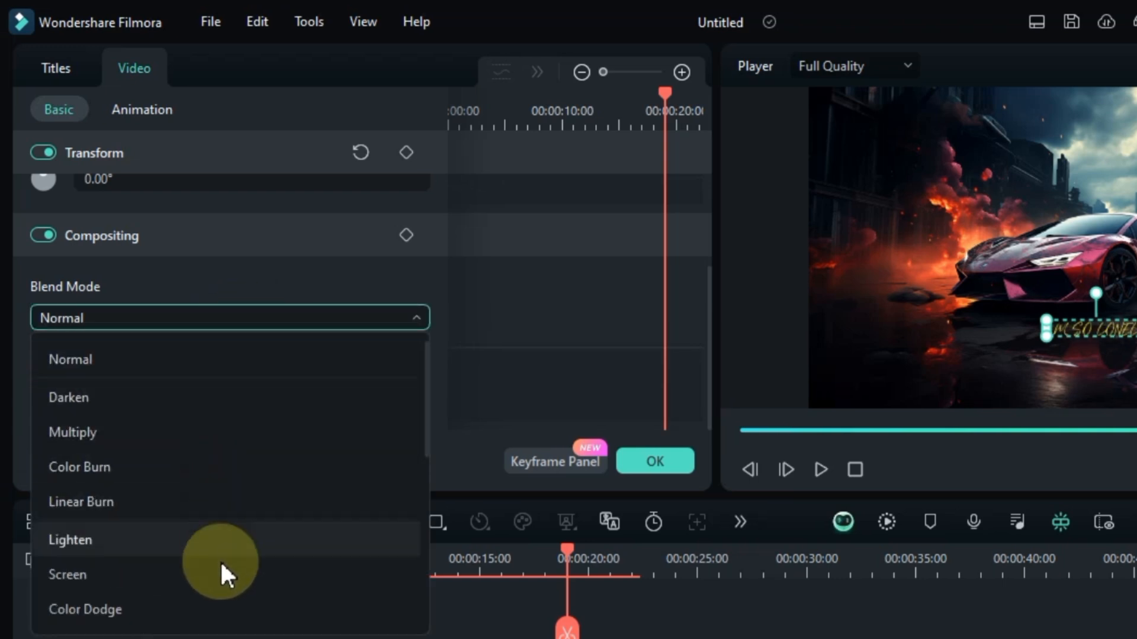
pyautogui.scroll(-3)
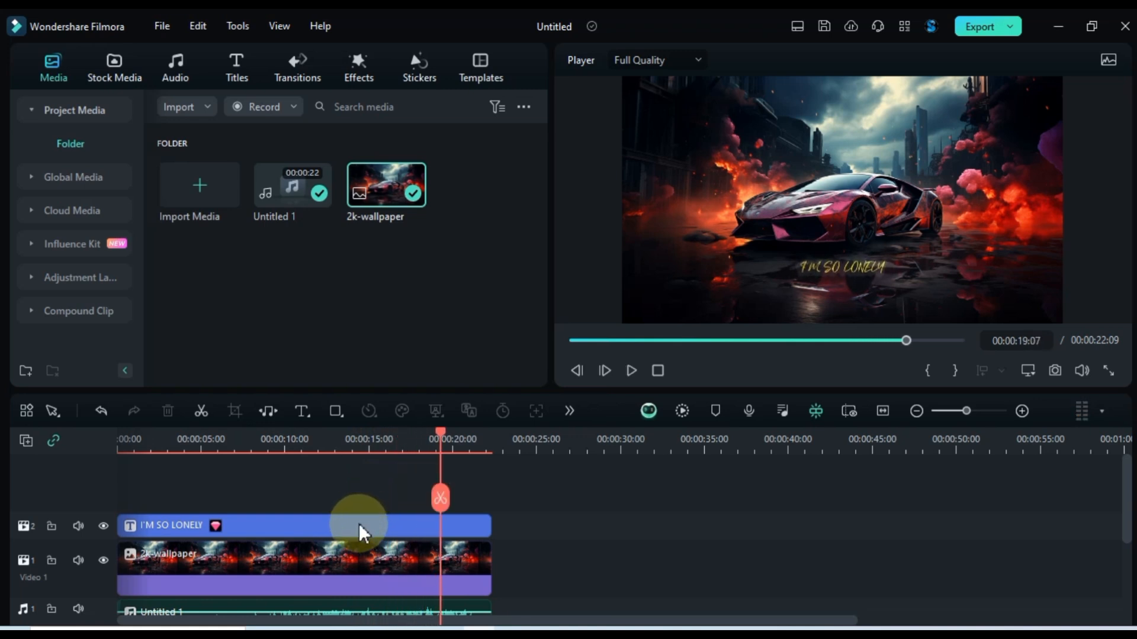
# Find the Audio visualizer color4 effect and add it on track 3 for the 22-second length.
pyautogui.click(358, 67)
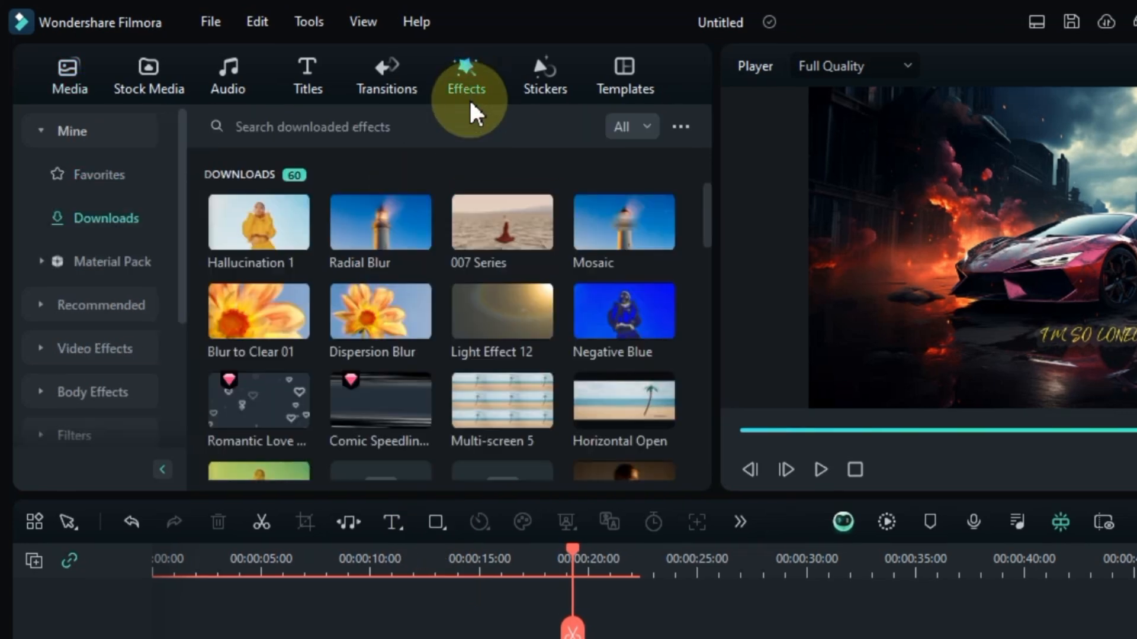
pyautogui.write('Audio vi')
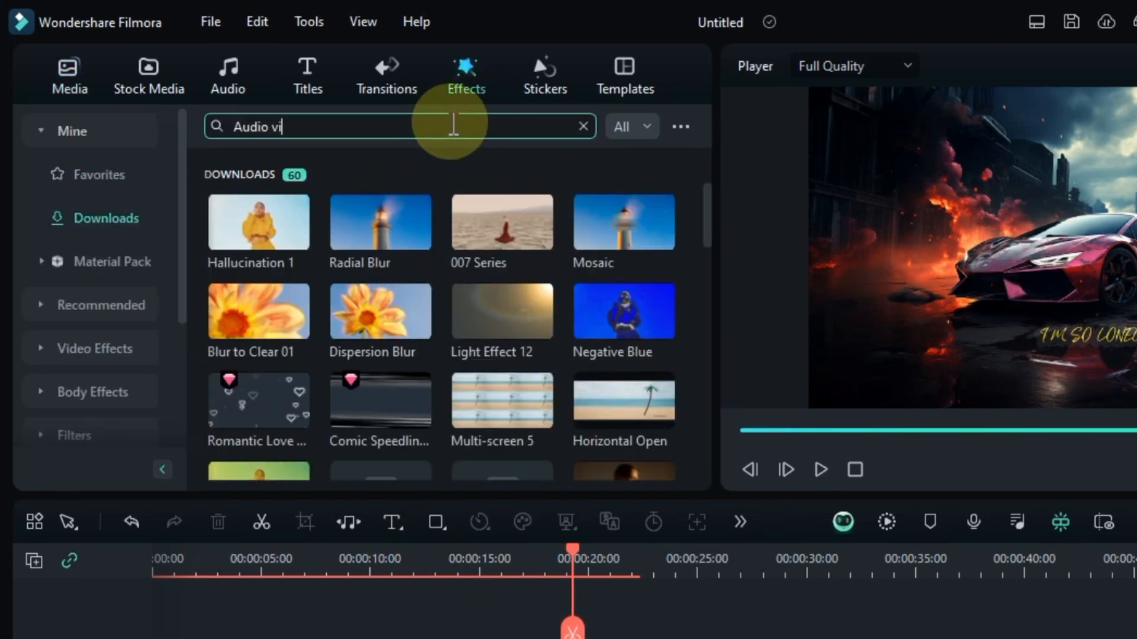
pyautogui.write('sualizer')
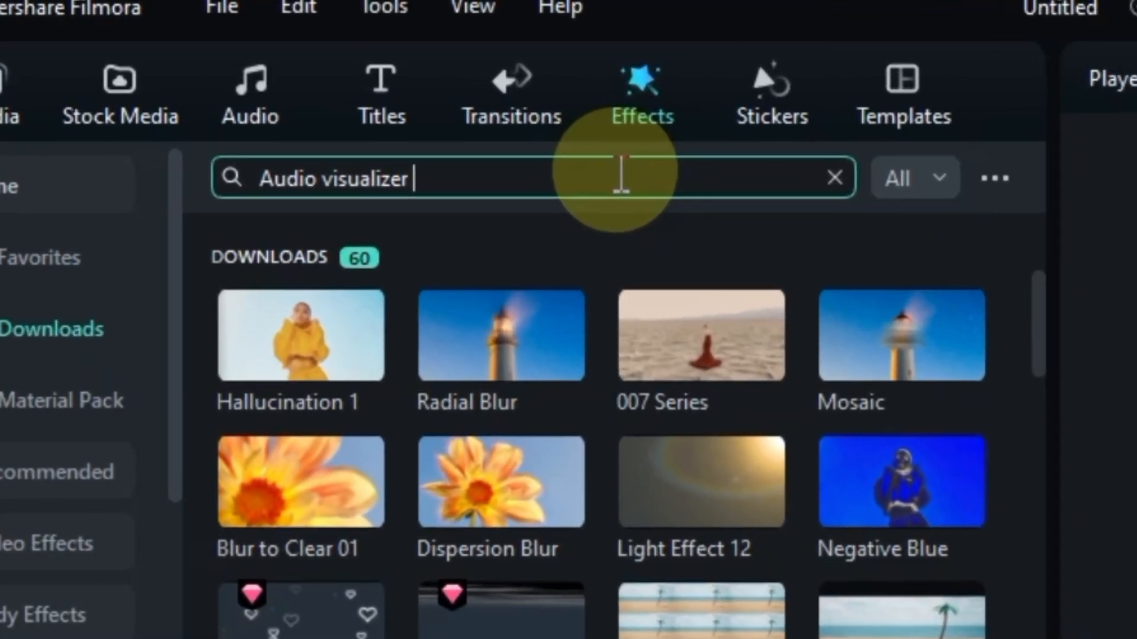
pyautogui.write('color4')
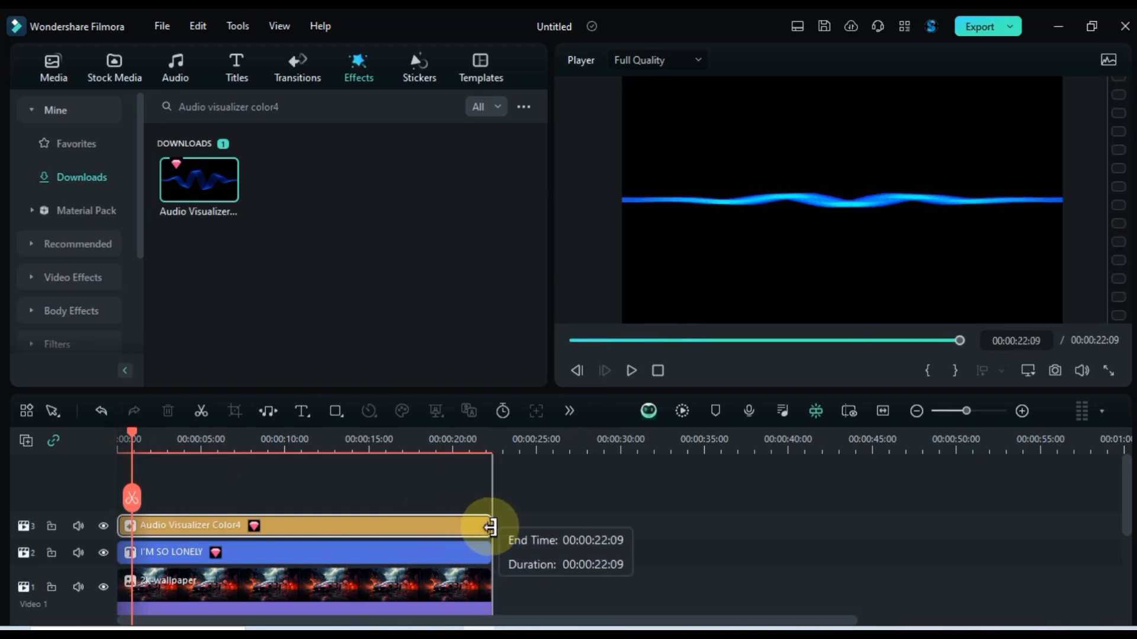
# Set the audio visualizer to 50% opacity and 0.25 sensitivity.
pyautogui.doubleClick(301, 526)
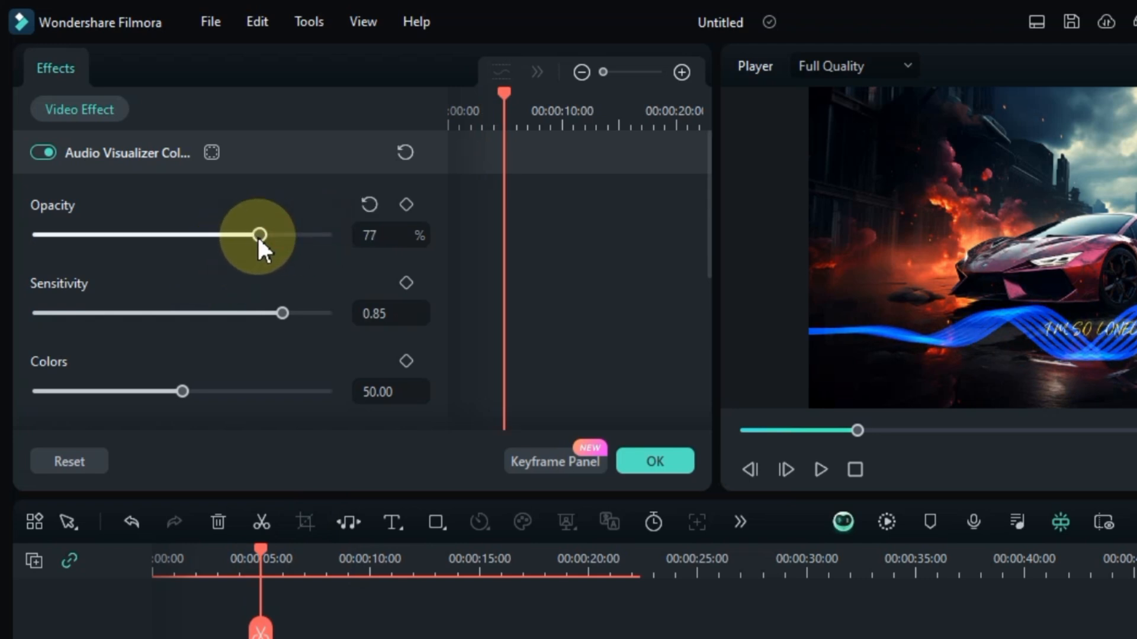
pyautogui.moveTo(258, 234); pyautogui.dragTo(181, 234)
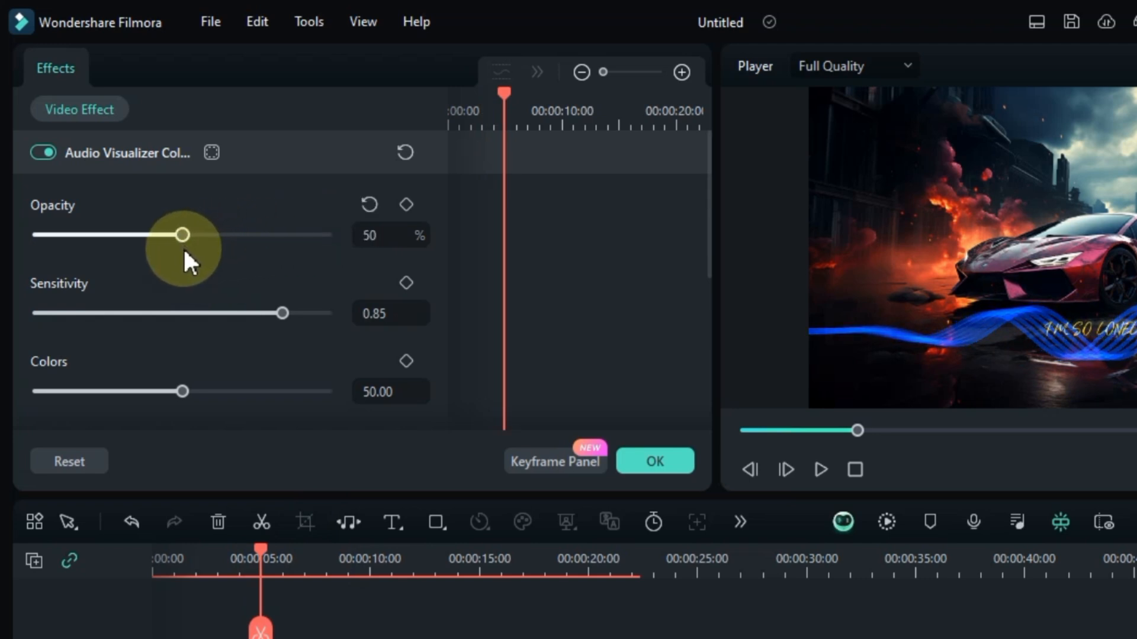
pyautogui.moveTo(282, 313)
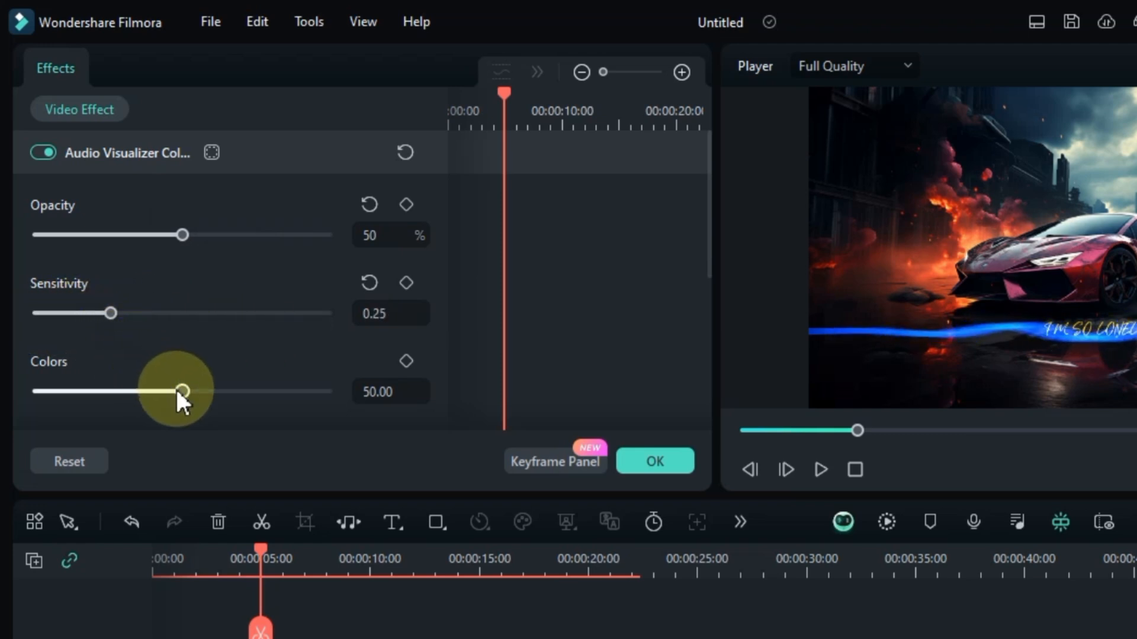
pyautogui.scroll(-3)
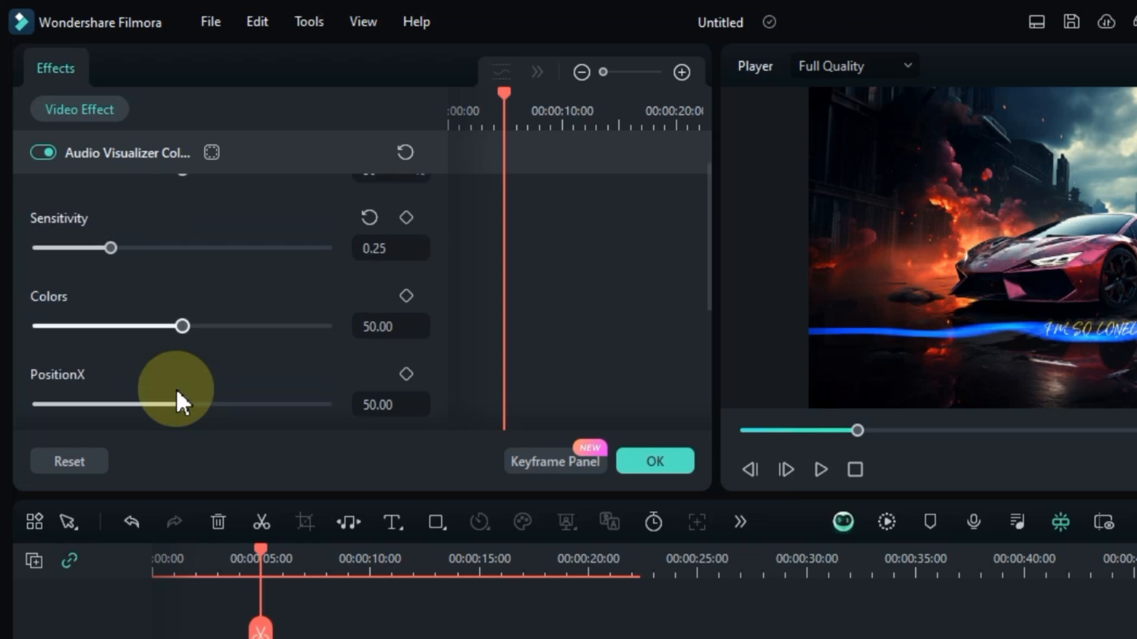
pyautogui.scroll(-3)
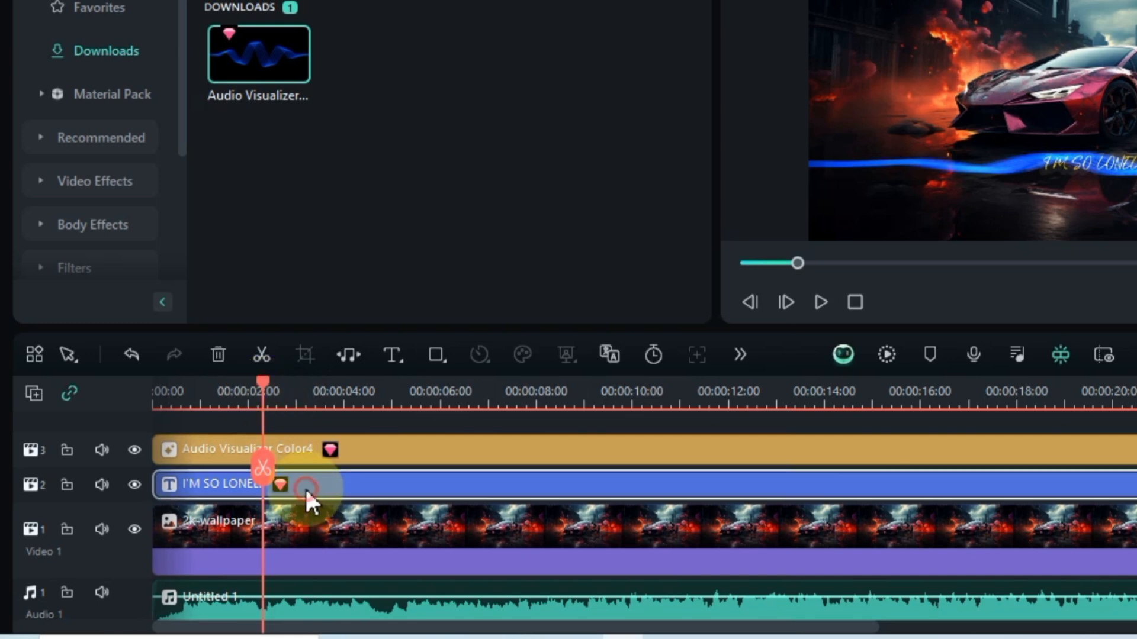
# Retype a title piece as BROKEN ANGEL and split the next I'M SO LONELY piece at the playhead.
pyautogui.click(819, 303)
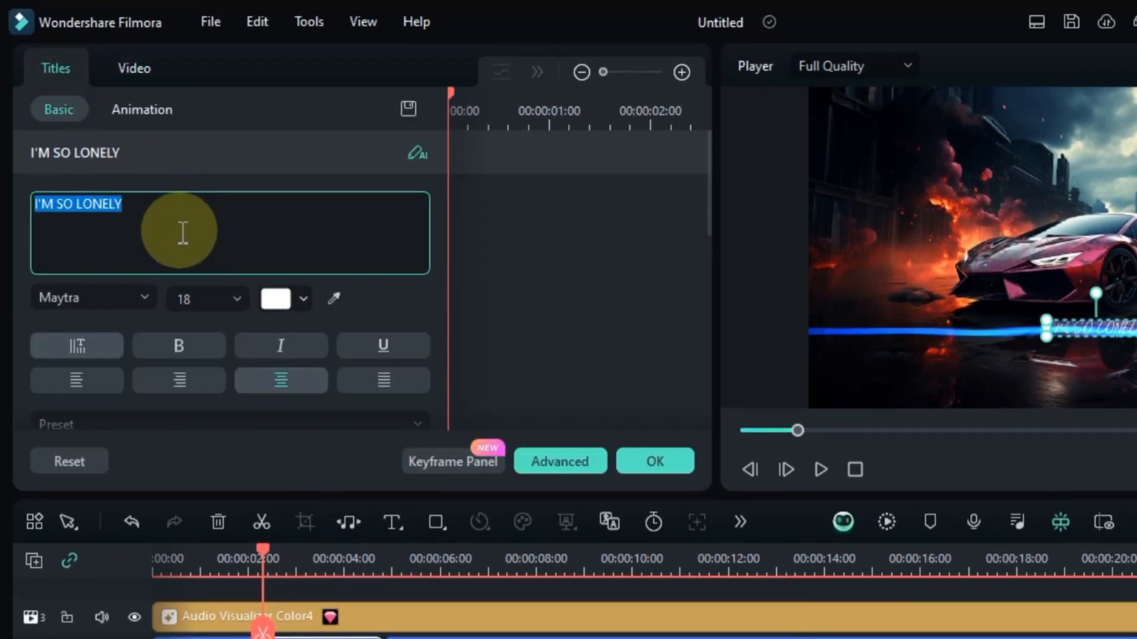
pyautogui.write('BROKEN A')
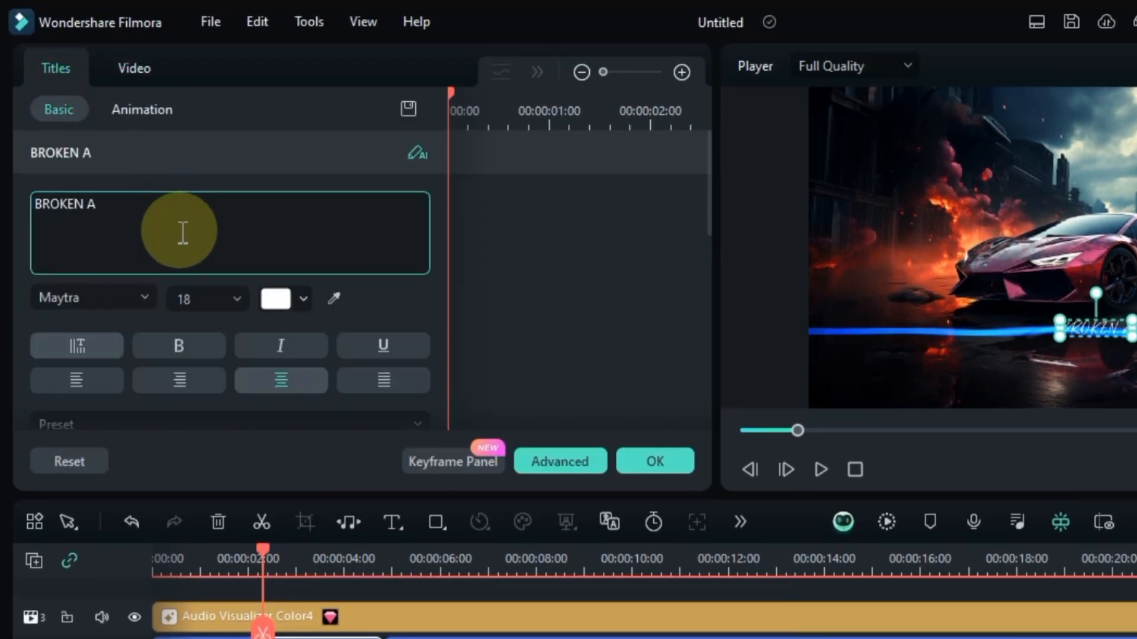
pyautogui.write('NGEL')
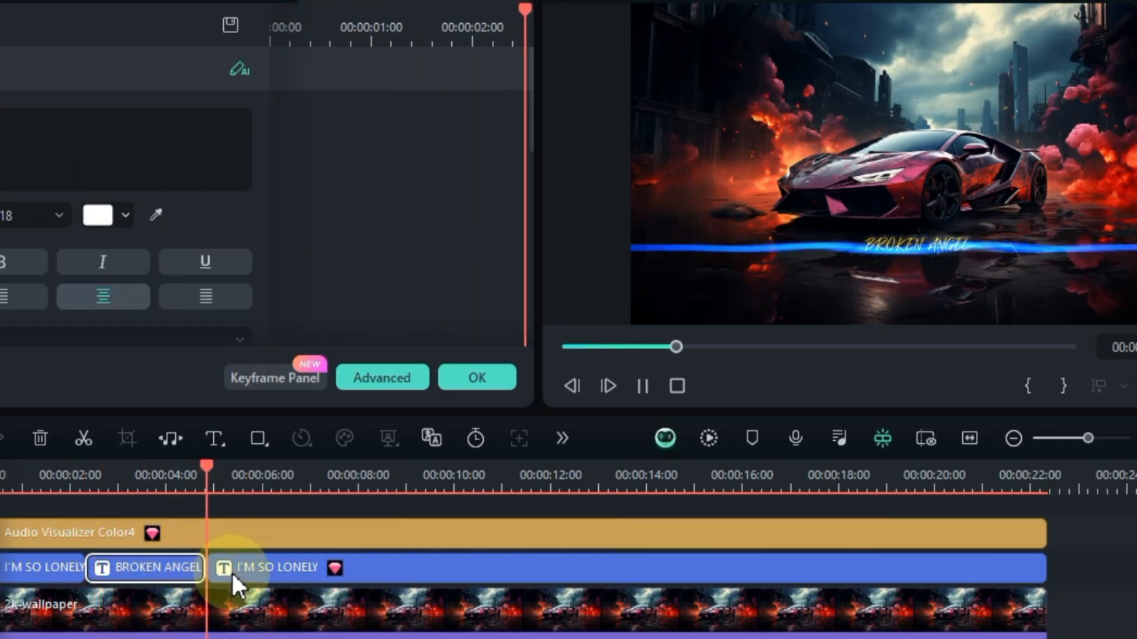
pyautogui.click(301, 475)
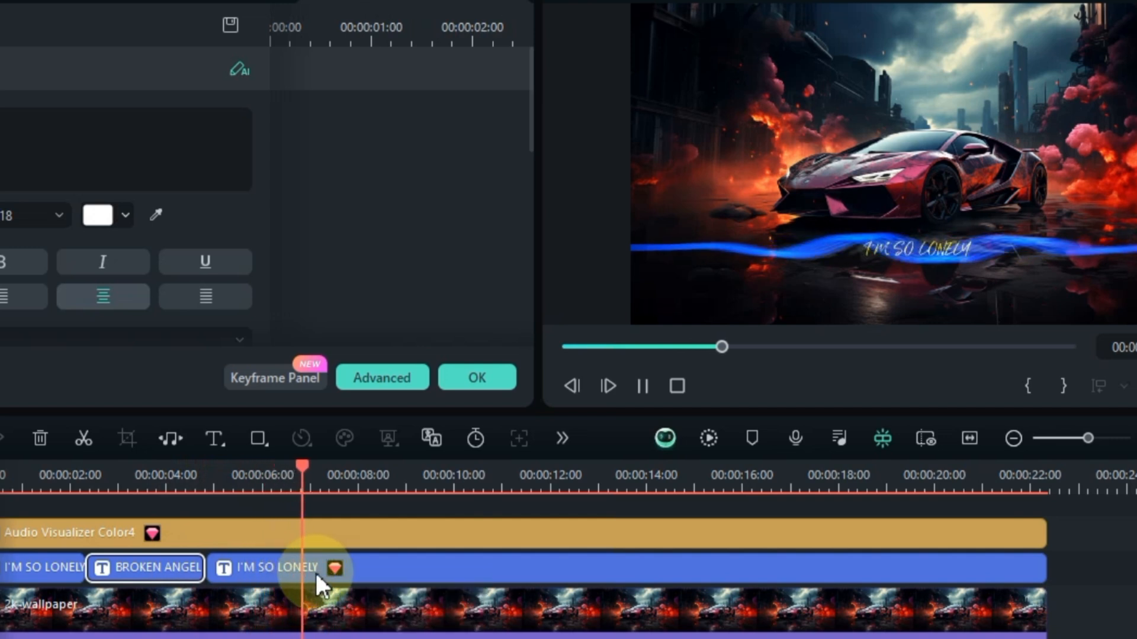
pyautogui.click(330, 568)
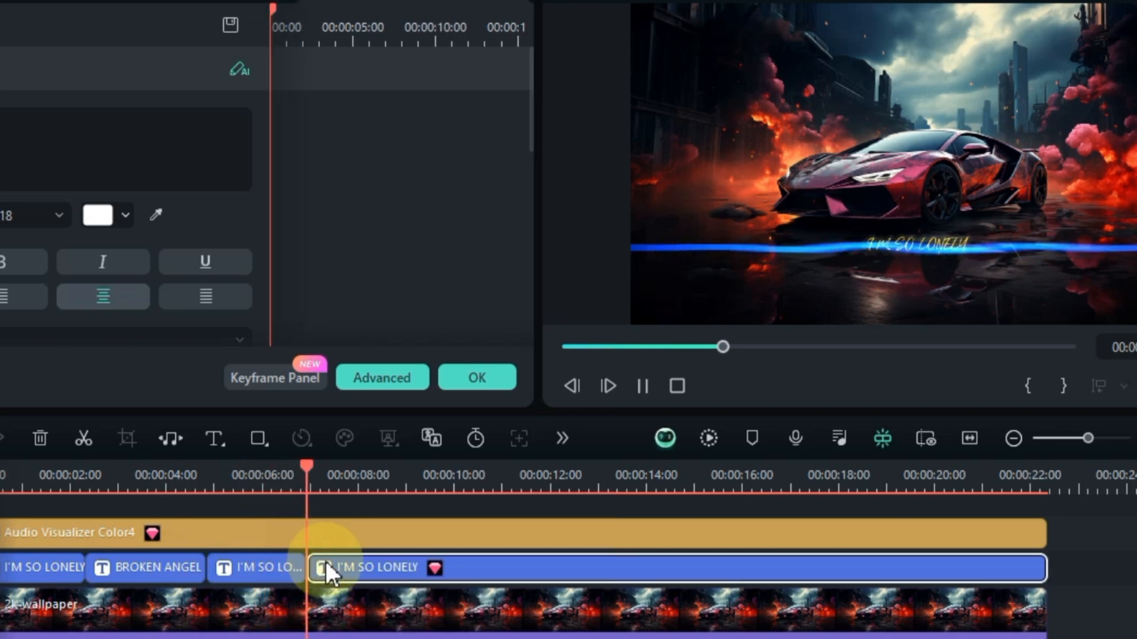
pyautogui.click(394, 475)
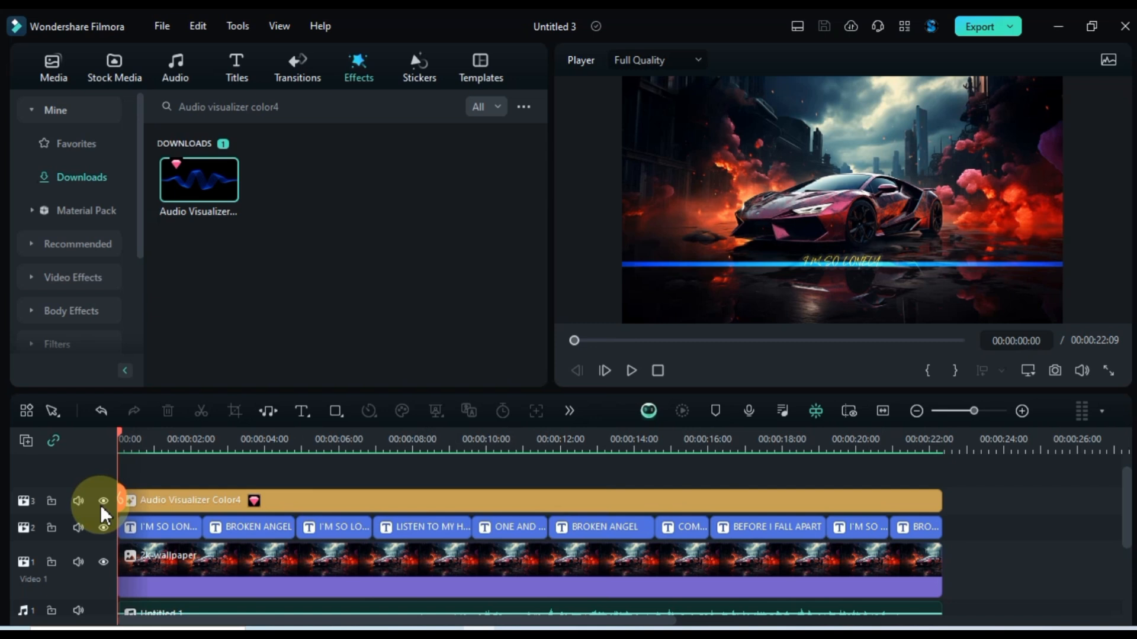
pyautogui.click(630, 370)
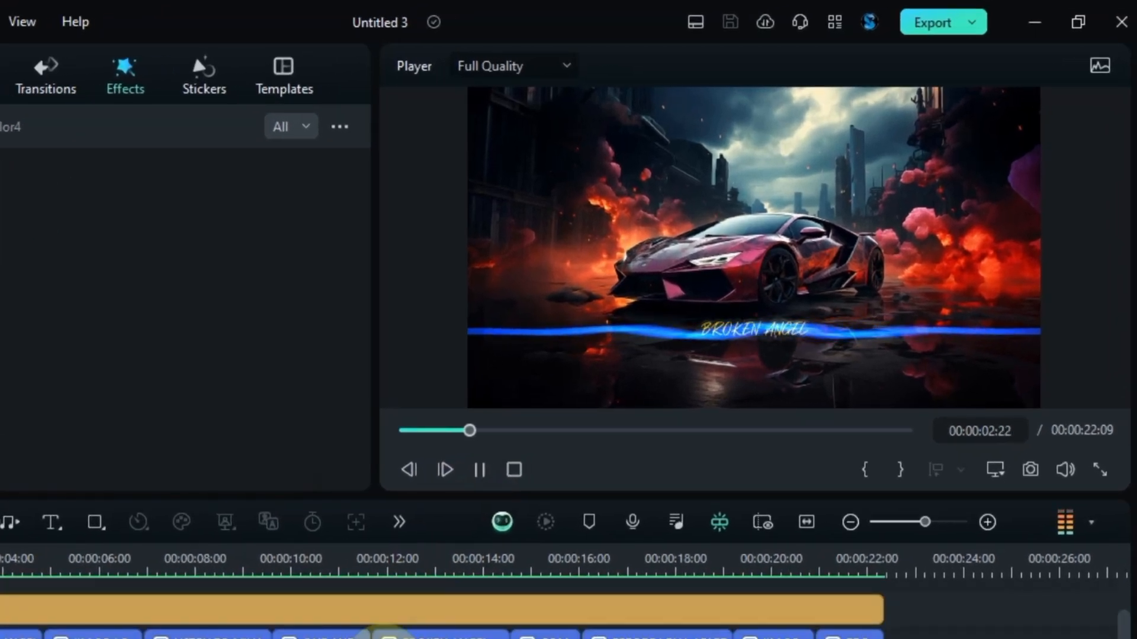
pyautogui.click(1099, 469)
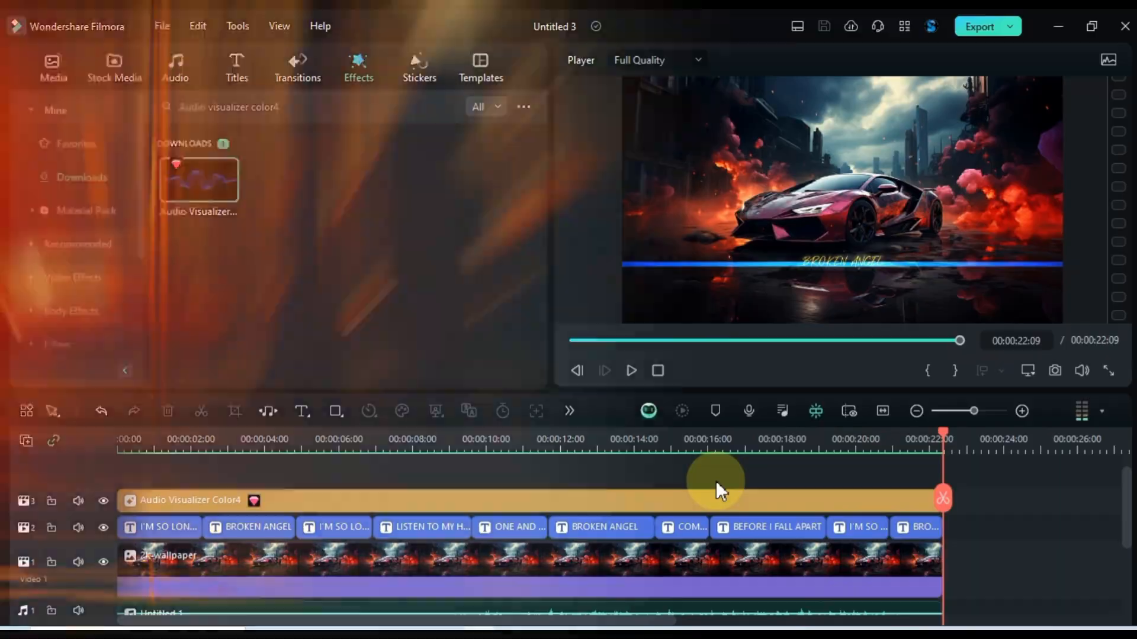
pyautogui.click(630, 370)
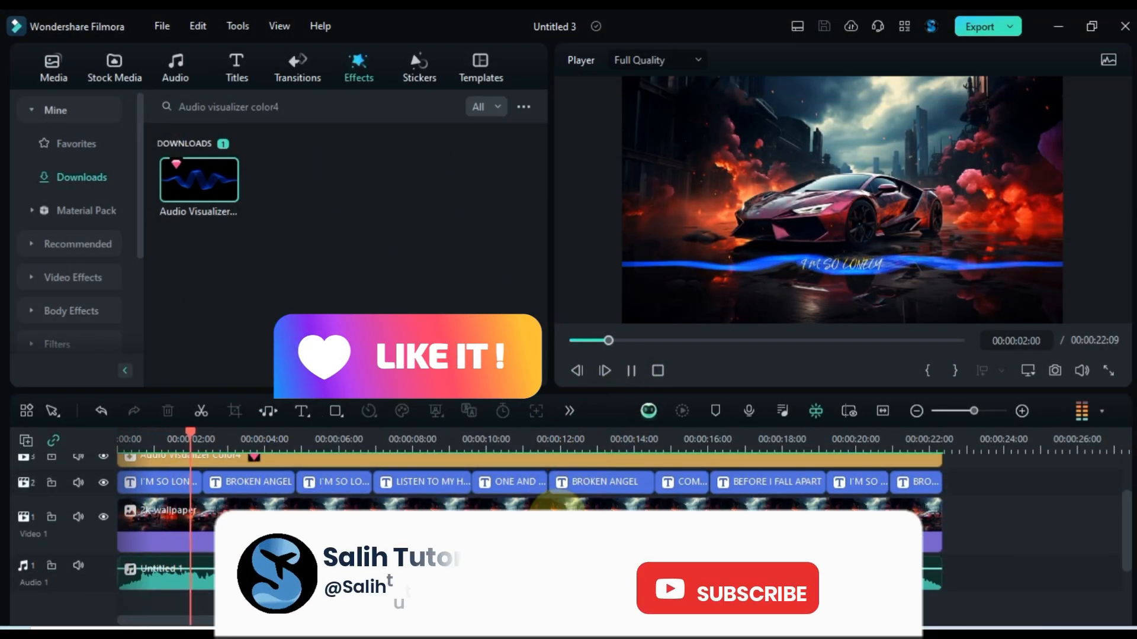